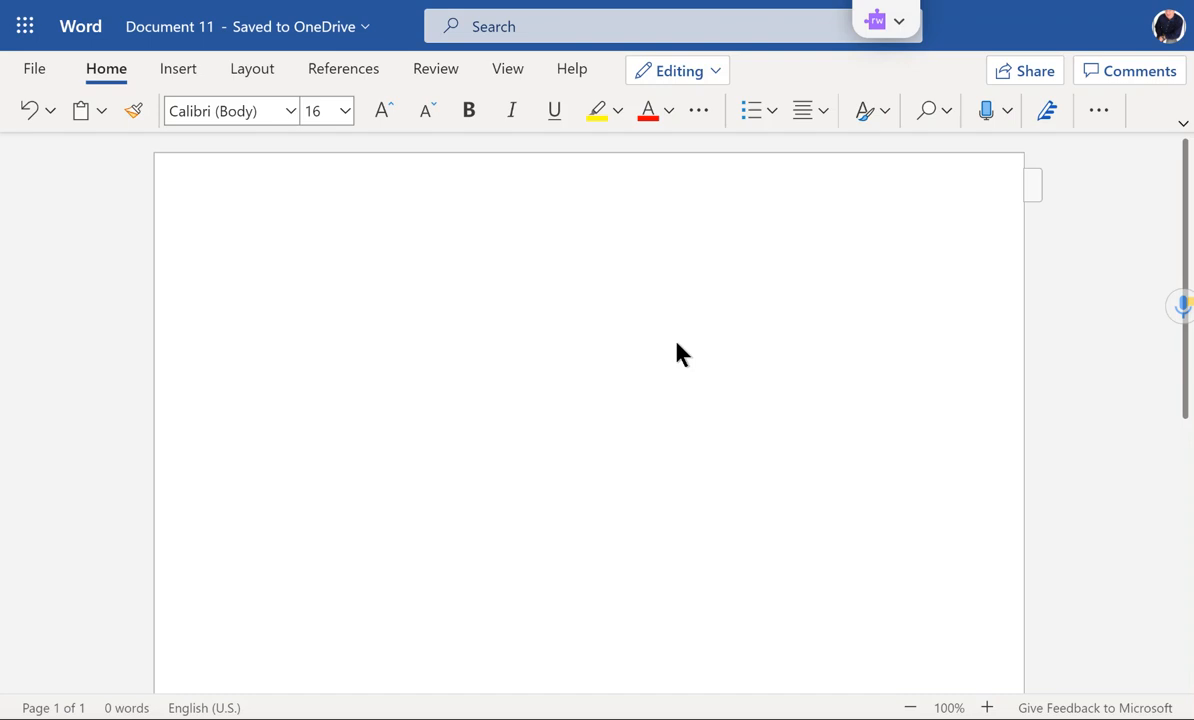
pyautogui.moveTo(640, 316)
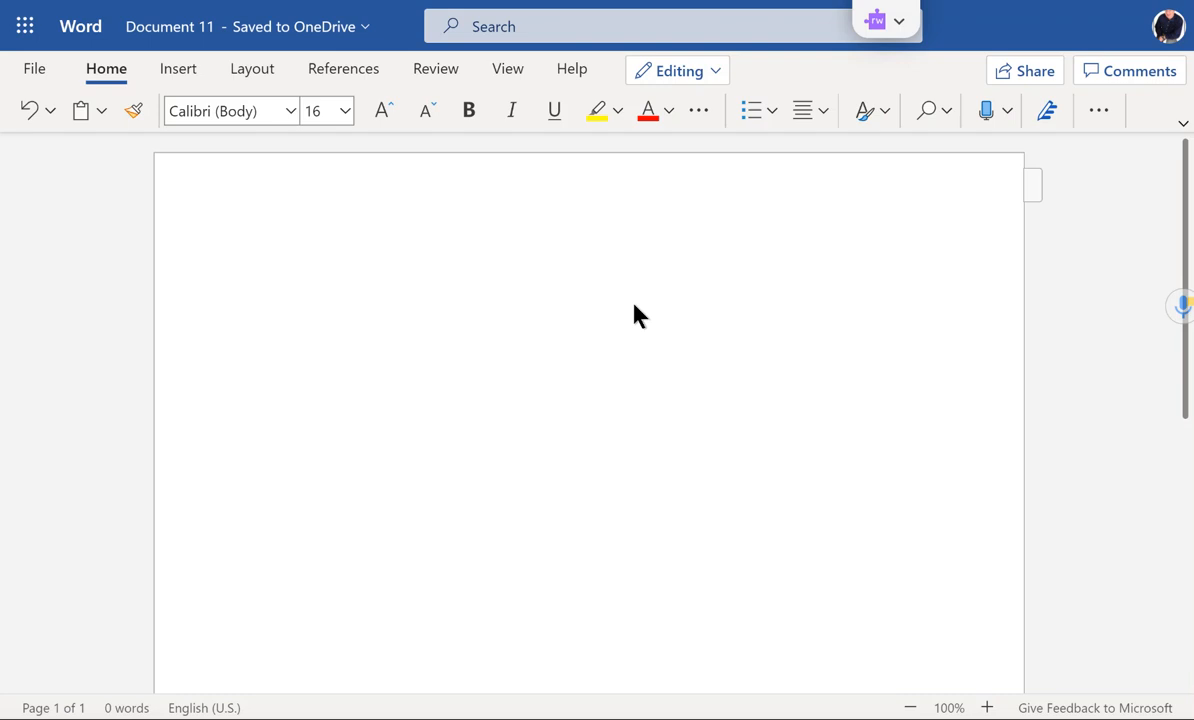
pyautogui.moveTo(177, 68)
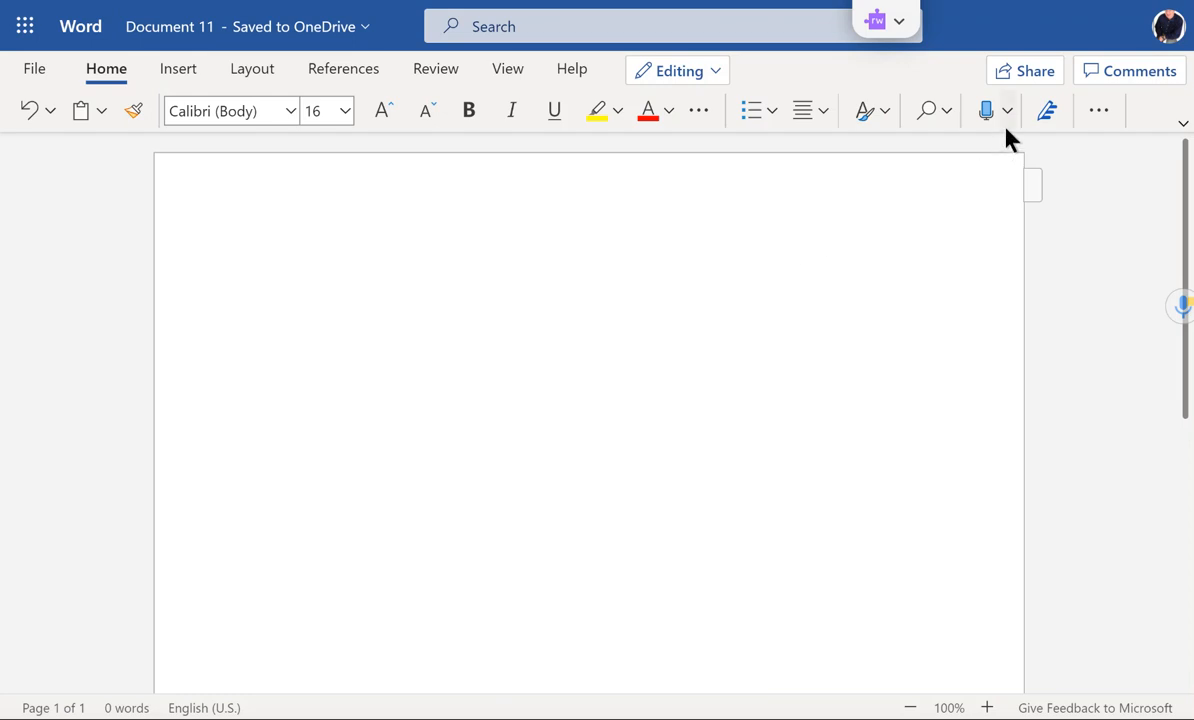
# Open Transcribe from the Dictate dropdown on the Home ribbon.
pyautogui.click(1007, 111)
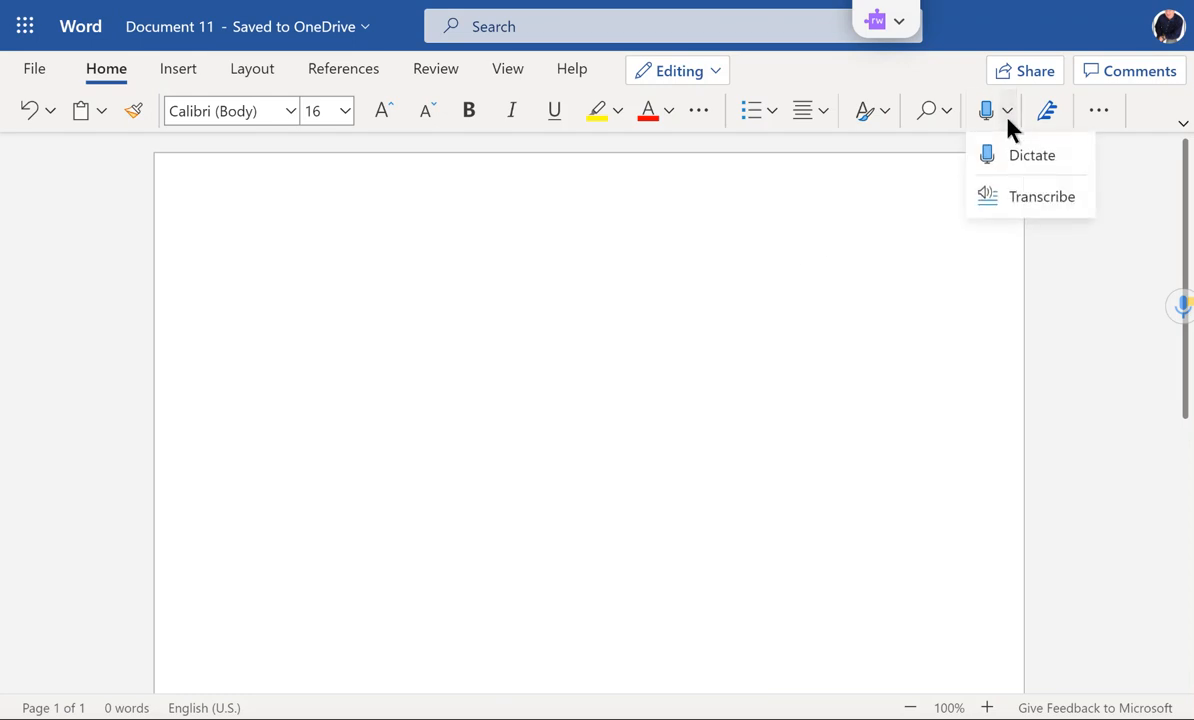
pyautogui.moveTo(1020, 155)
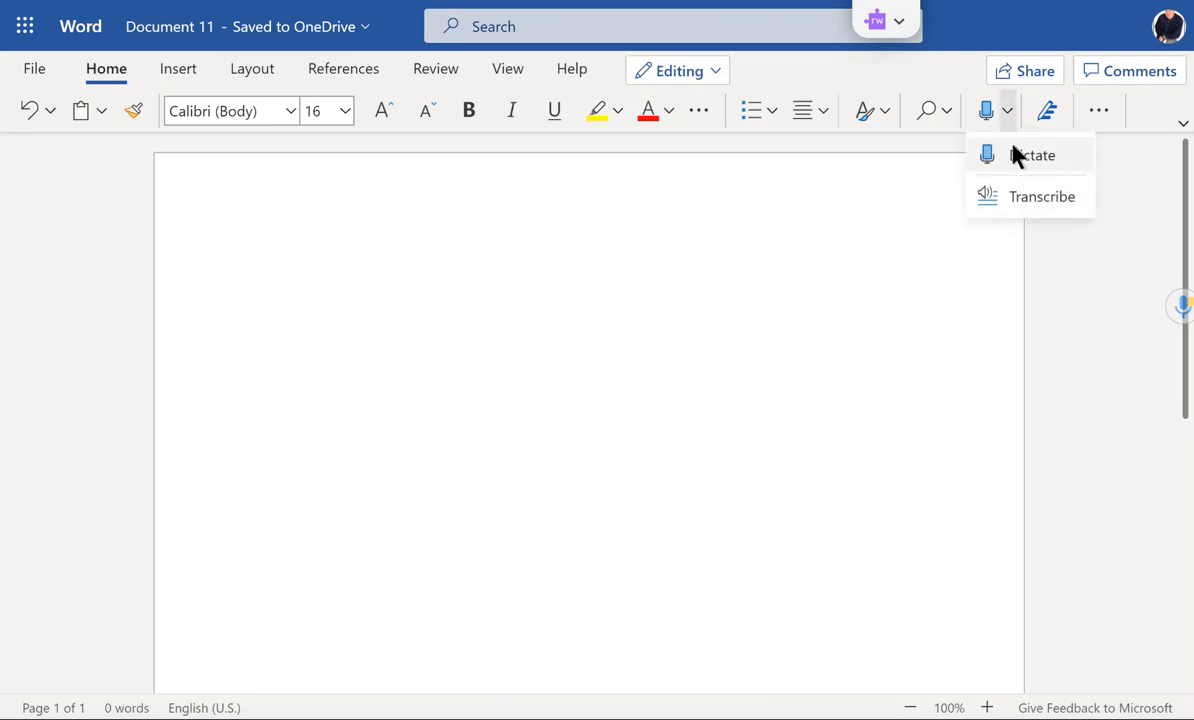
pyautogui.moveTo(1027, 196)
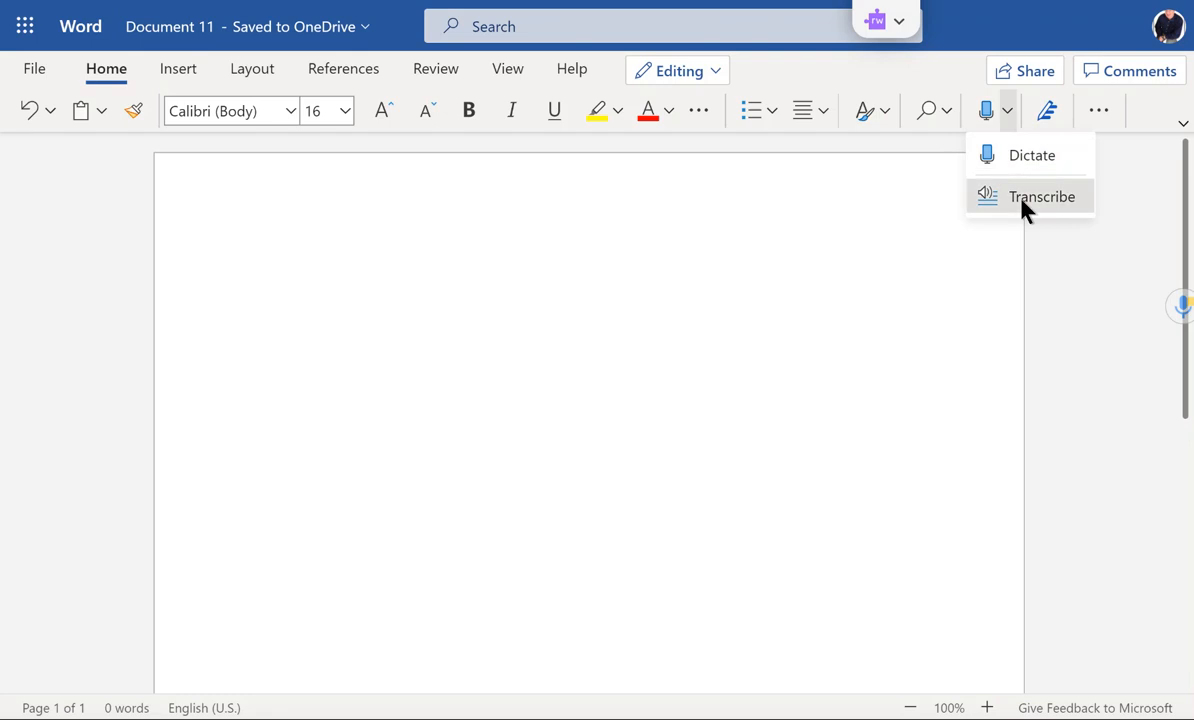
pyautogui.click(1043, 196)
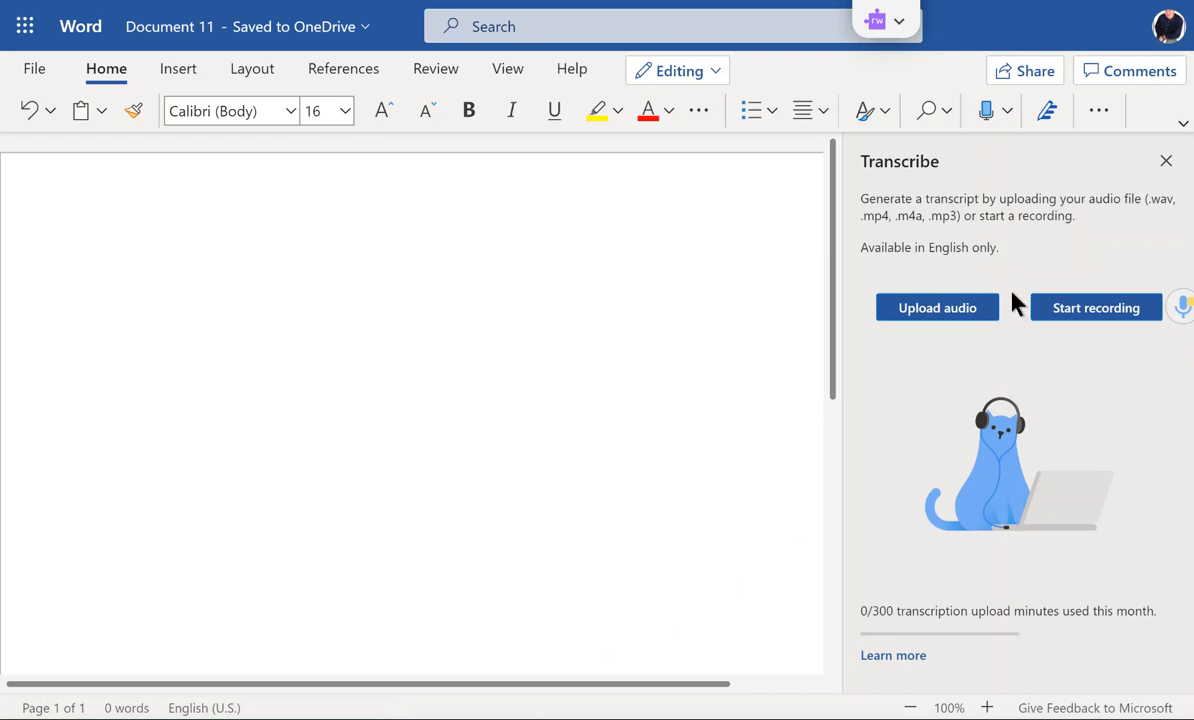
pyautogui.moveTo(937, 308)
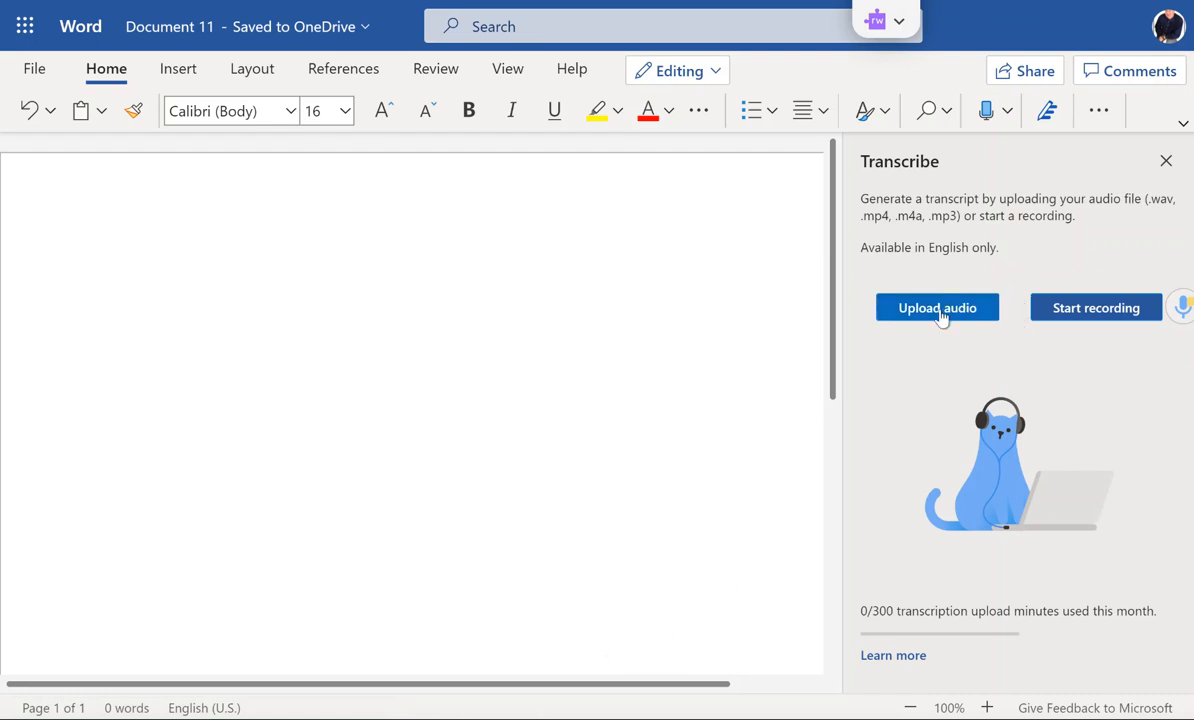
pyautogui.moveTo(940, 320)
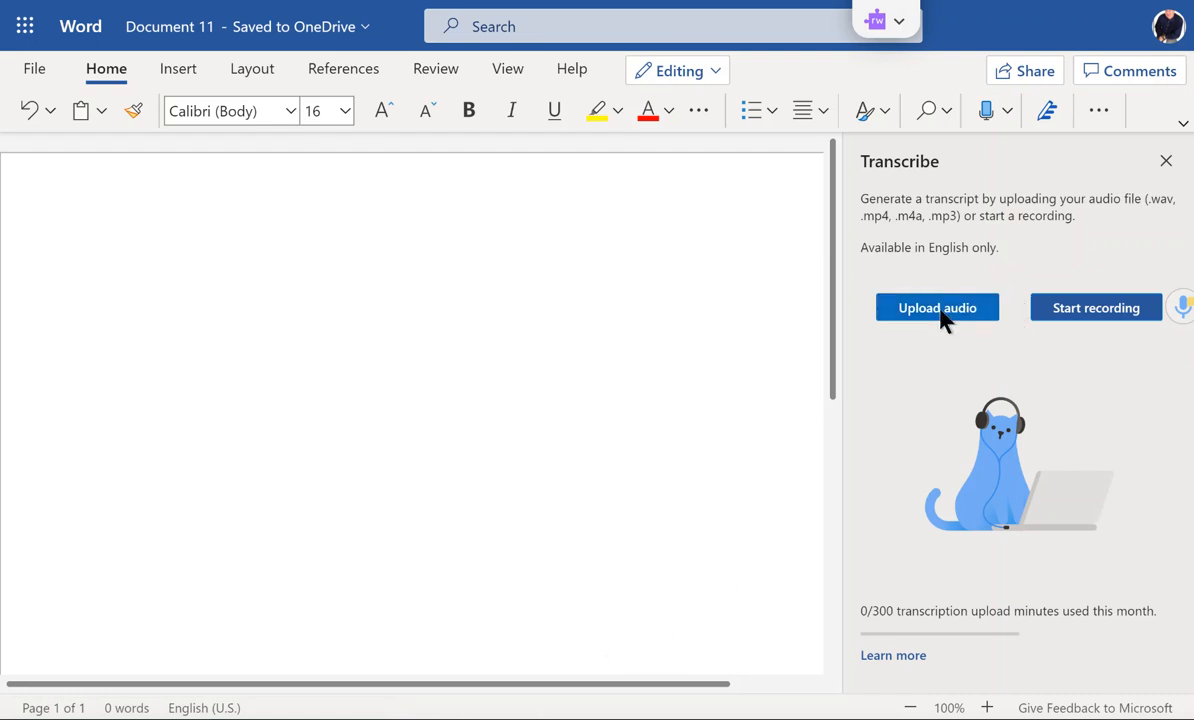
pyautogui.click(937, 307)
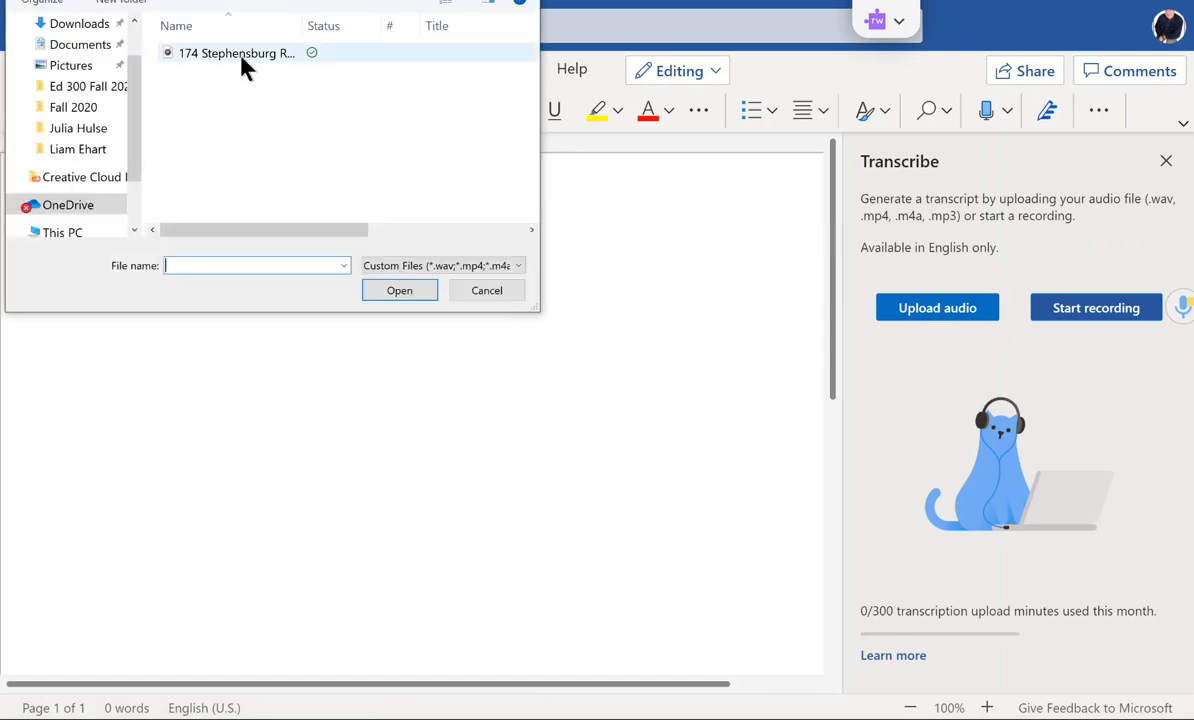
pyautogui.click(237, 52)
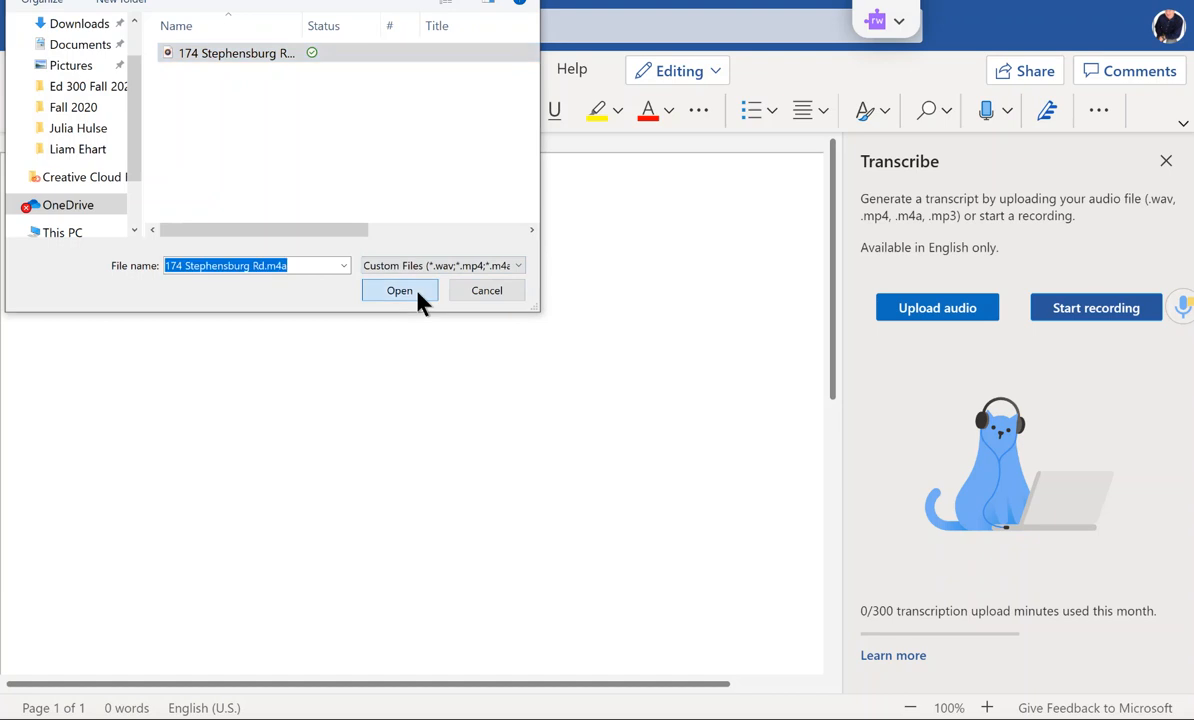
pyautogui.click(399, 290)
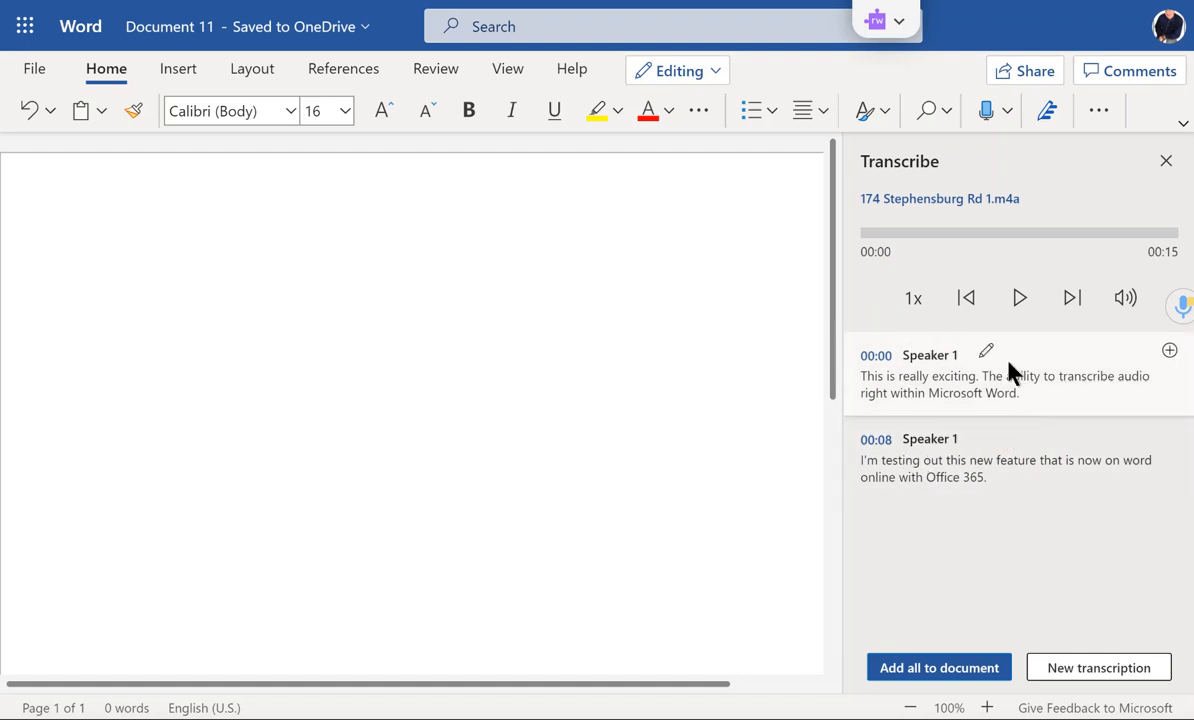
pyautogui.moveTo(928, 368)
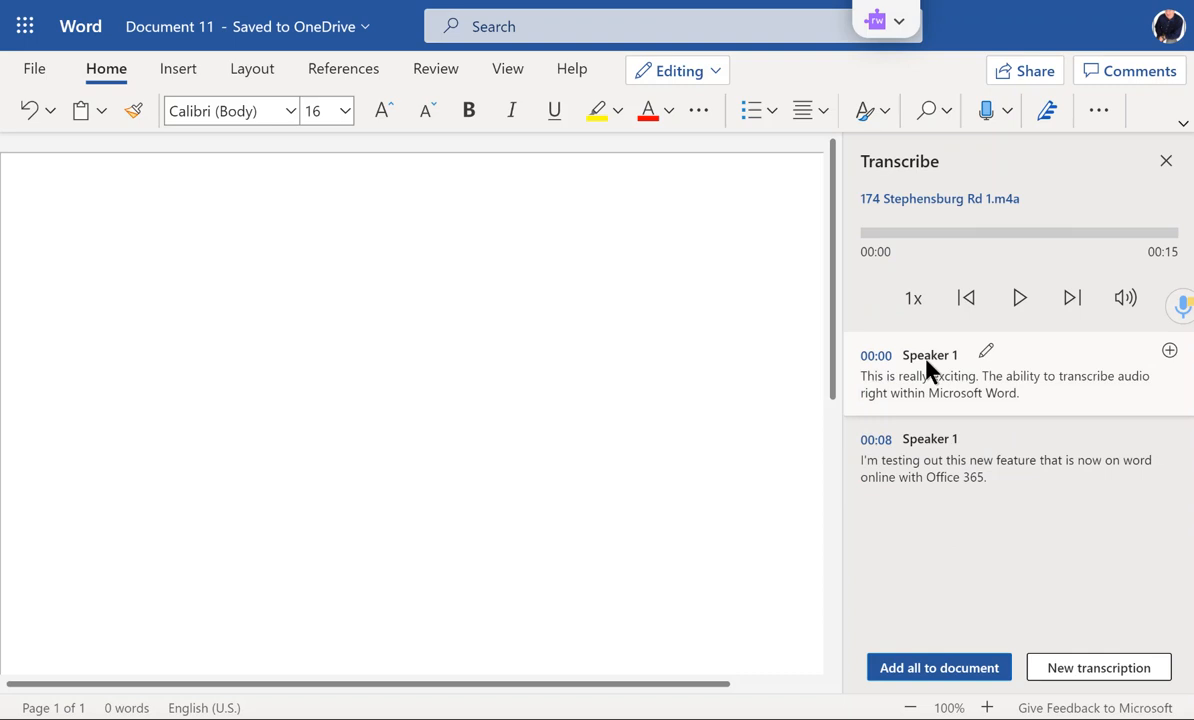
# Play the recording from the first transcript passage.
pyautogui.click(1019, 298)
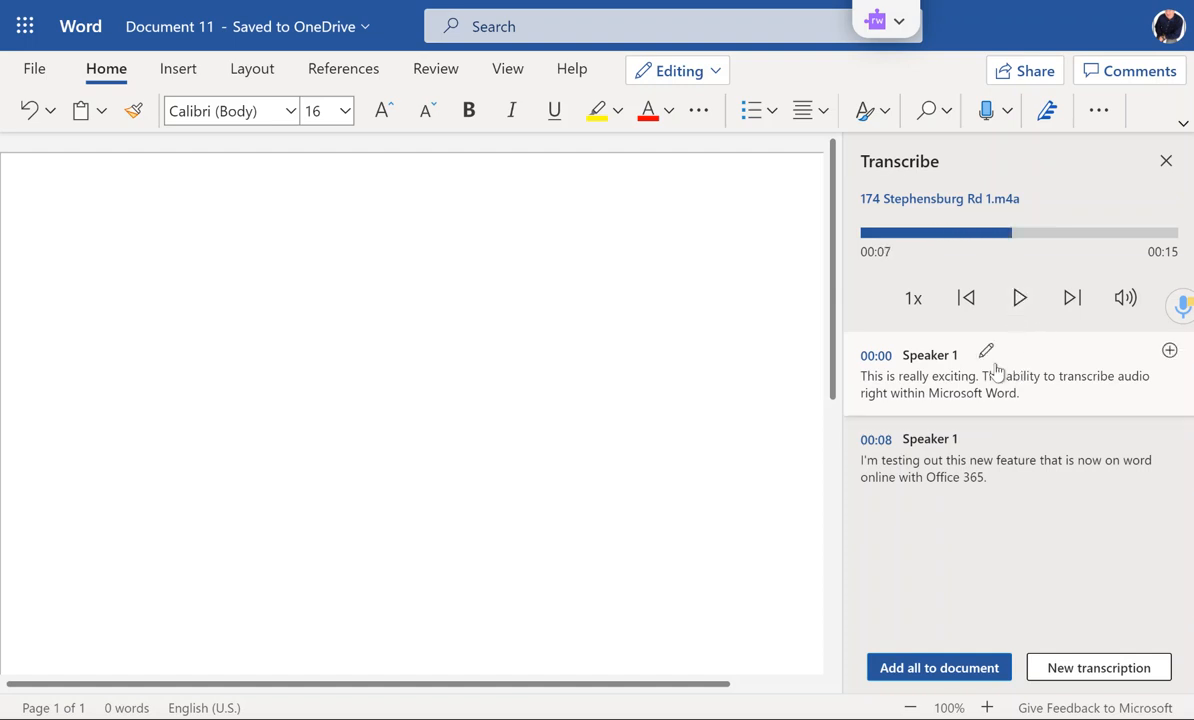
pyautogui.moveTo(987, 351)
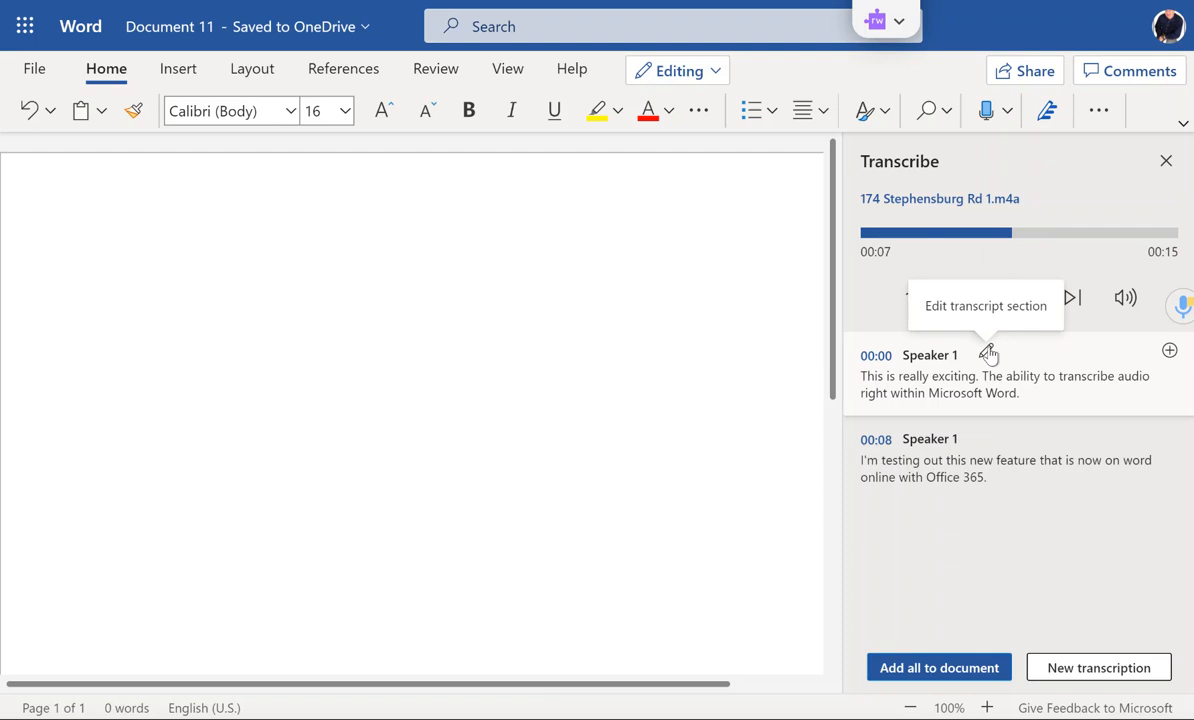
# Rename Speaker 1 to Brian, applying the change to all Speaker 1 passages.
pyautogui.click(989, 354)
pyautogui.write('Brian 1')
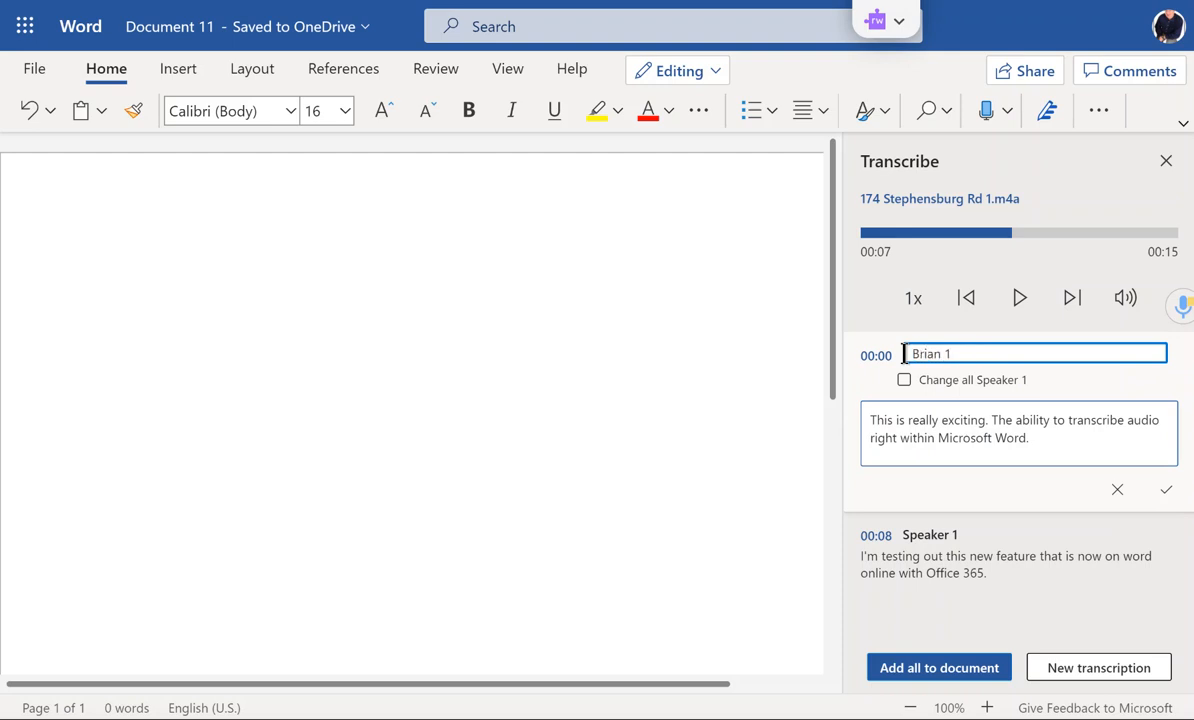
pyautogui.press('Backspace')
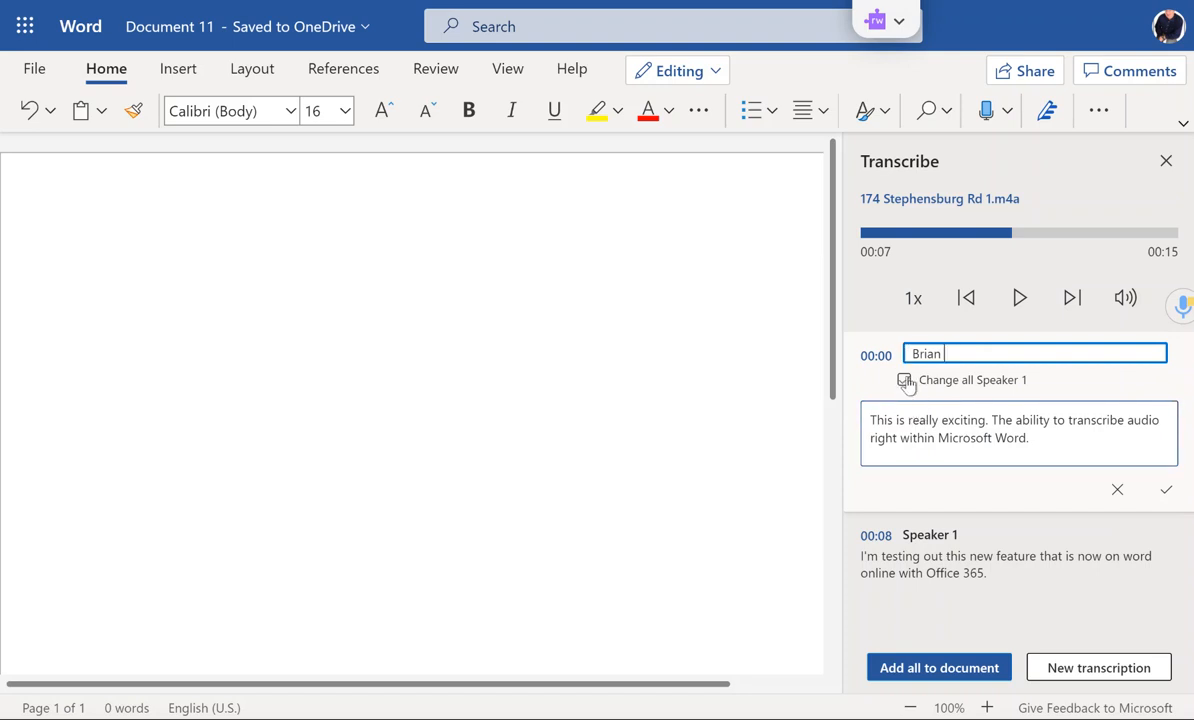
pyautogui.click(904, 380)
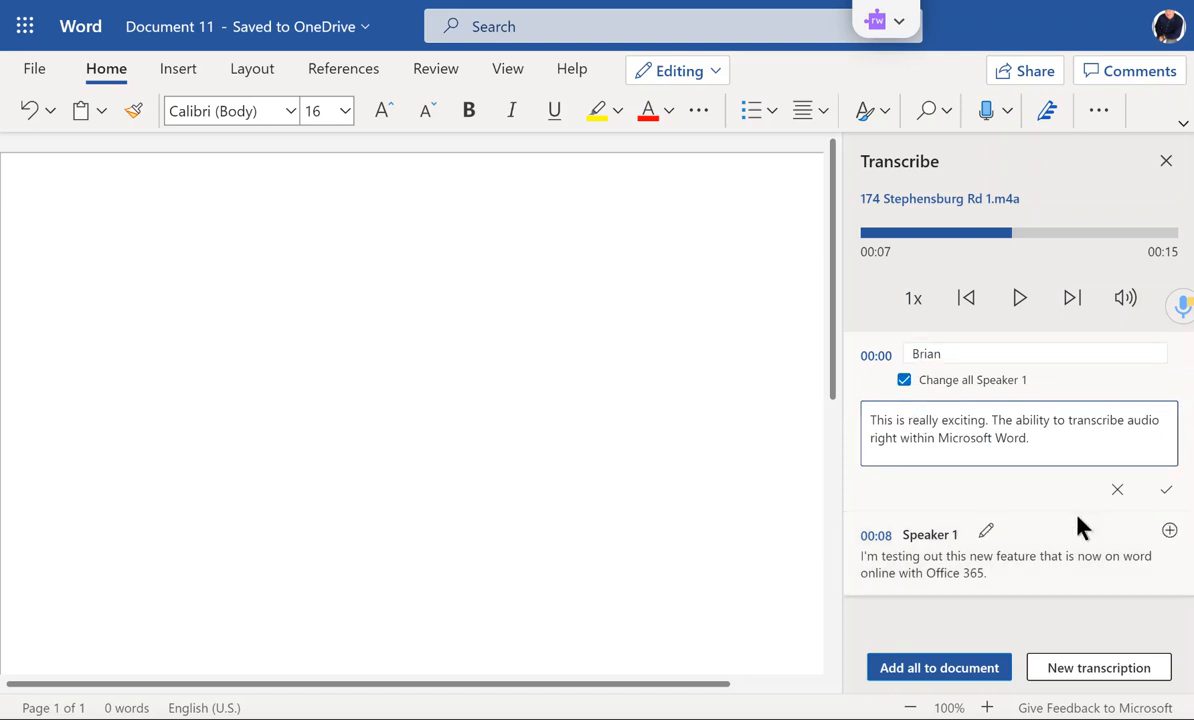
pyautogui.click(1166, 489)
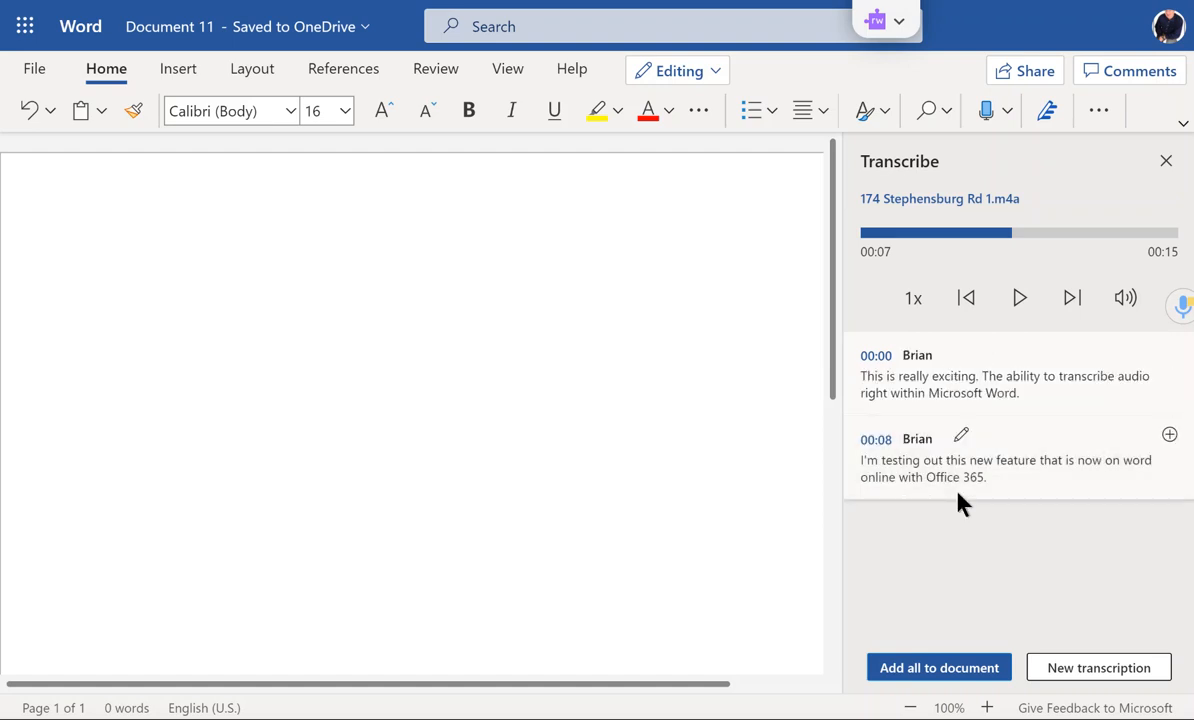
pyautogui.moveTo(903, 620)
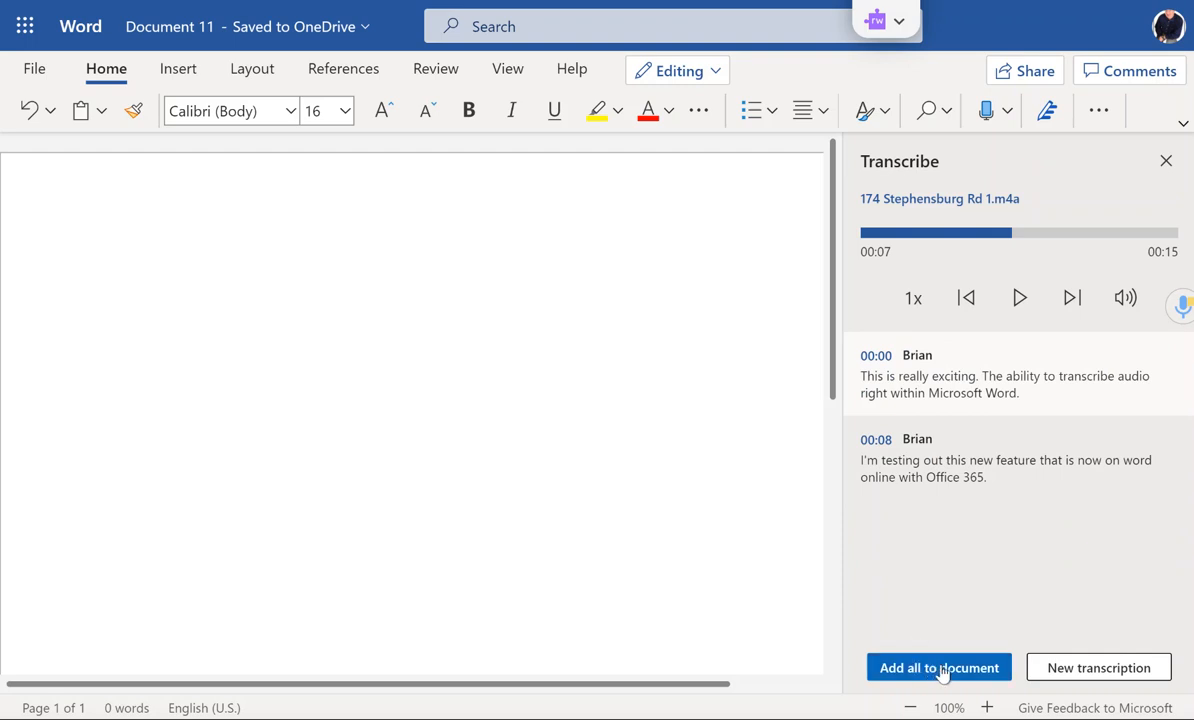
# Insert the audio link and full Brian transcript into the document with Add all.
pyautogui.click(938, 667)
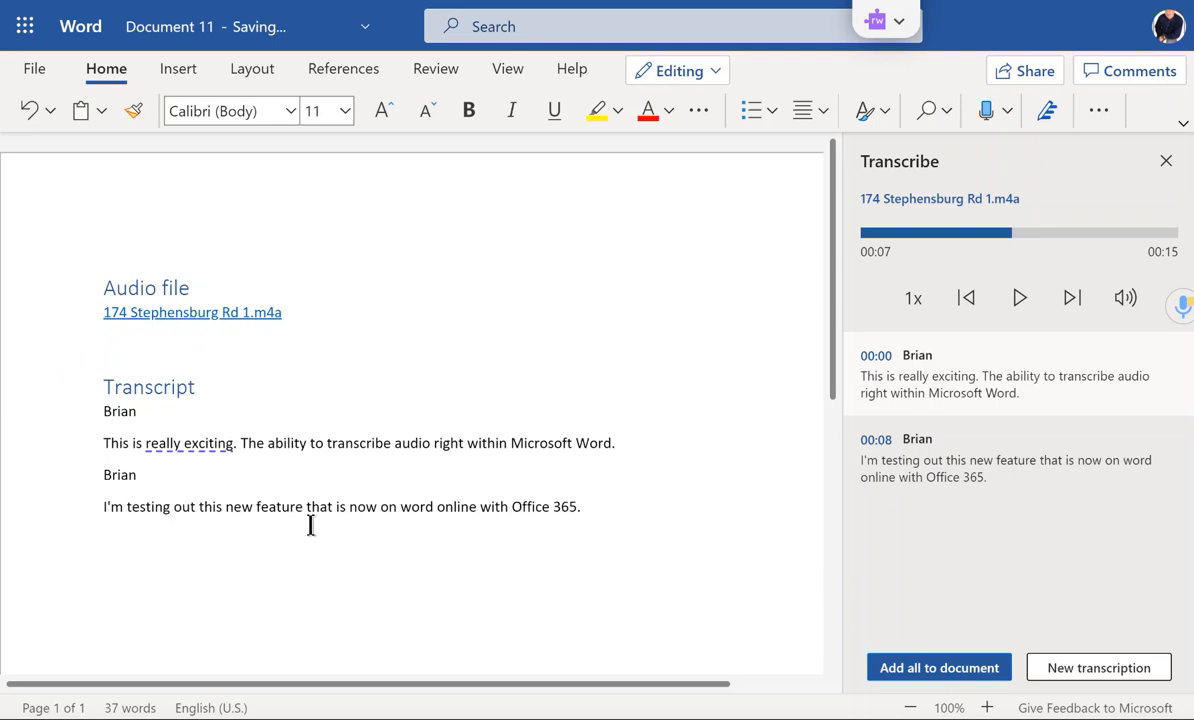
pyautogui.moveTo(575, 513)
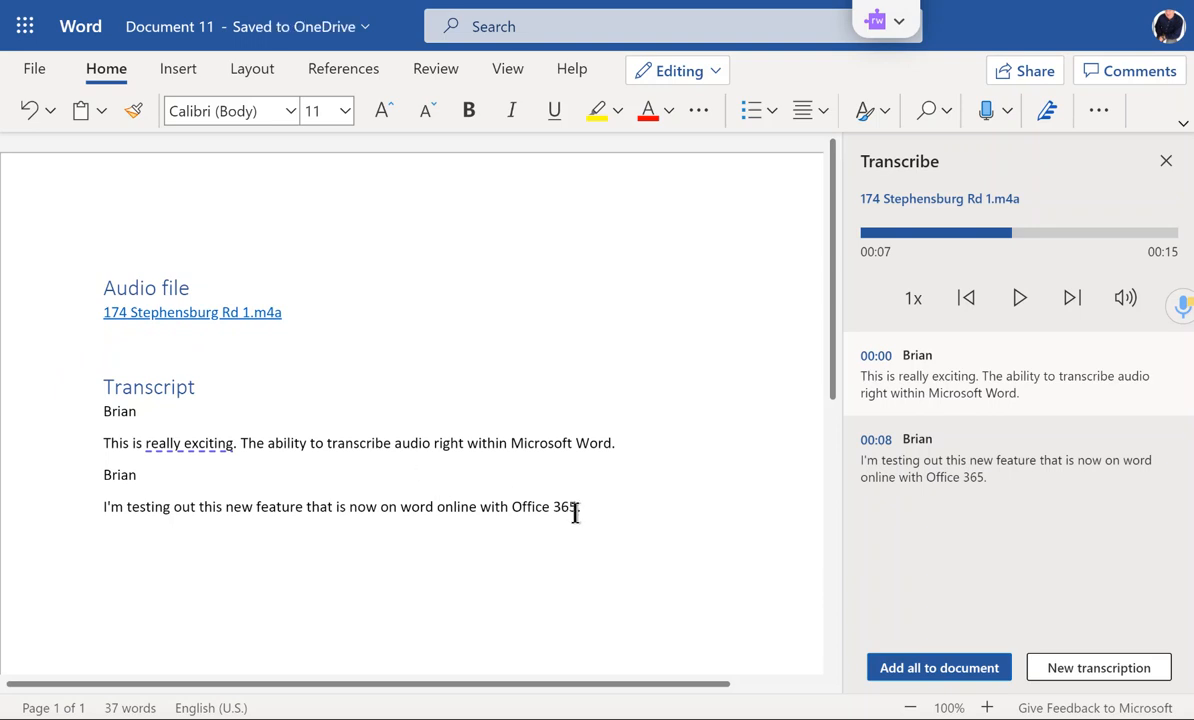